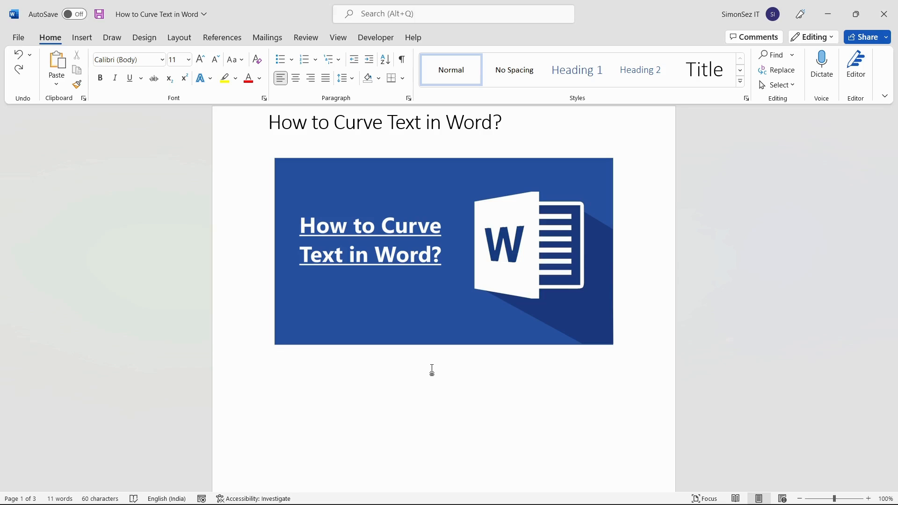
Scroll to the Using WordArt page with the black circle logo and show the Insert commands
{"action": "left_click", "coordinate": [267, 363]}
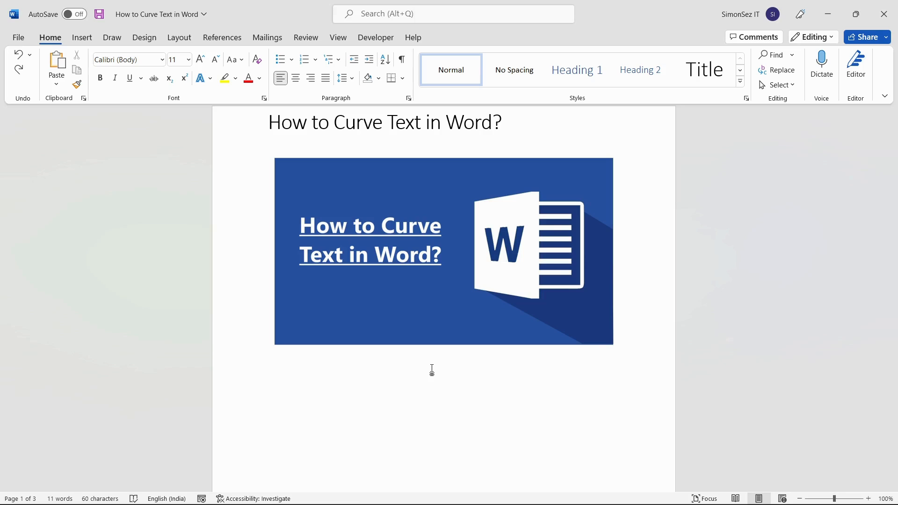
{"action": "left_click", "coordinate": [269, 362]}
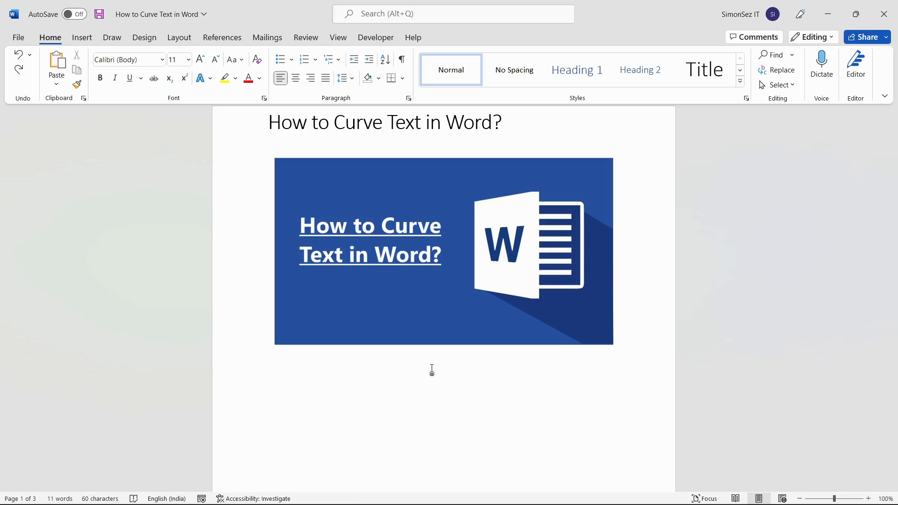
{"action": "left_click", "coordinate": [268, 363]}
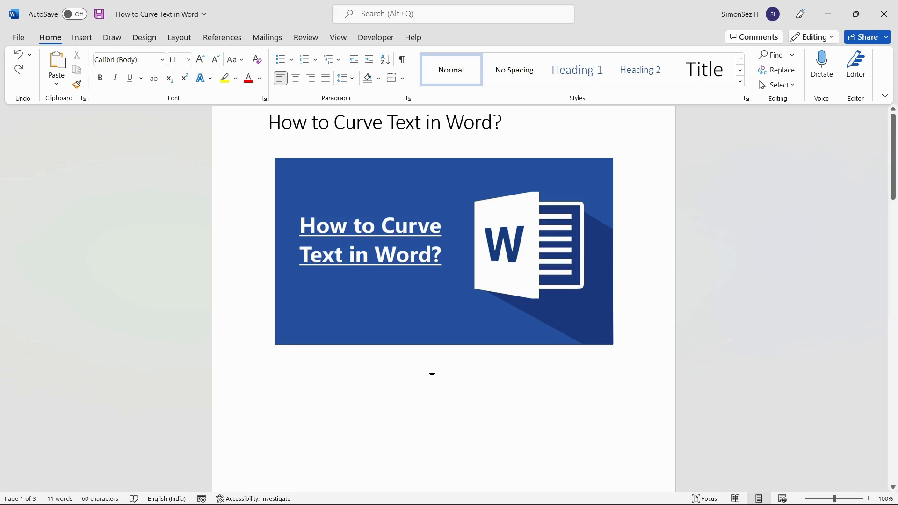
{"action": "scroll", "scroll_direction": "down", "scroll_amount": 3}
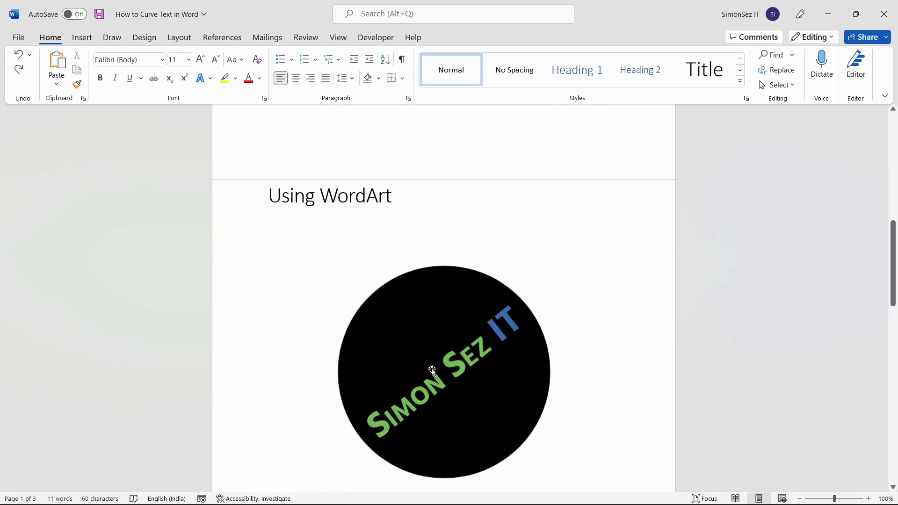
{"action": "scroll", "scroll_direction": "up", "scroll_amount": 3}
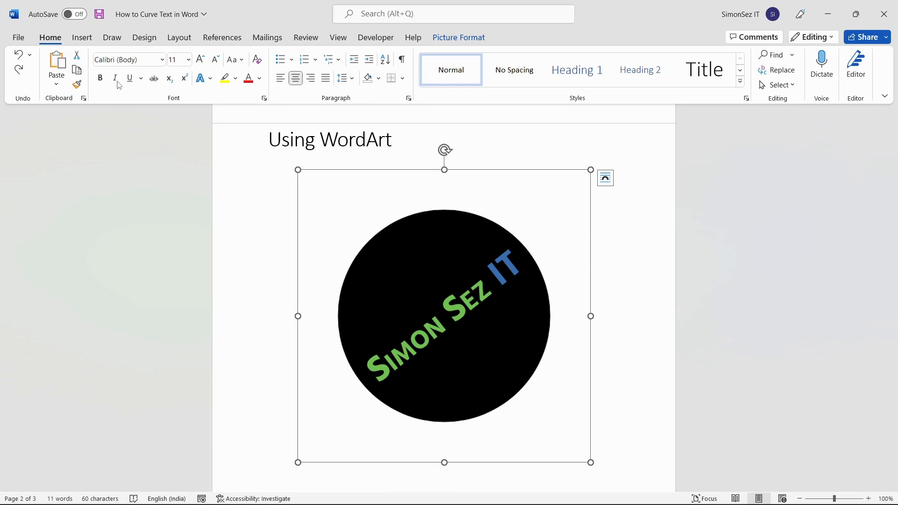
{"action": "left_click", "coordinate": [82, 37]}
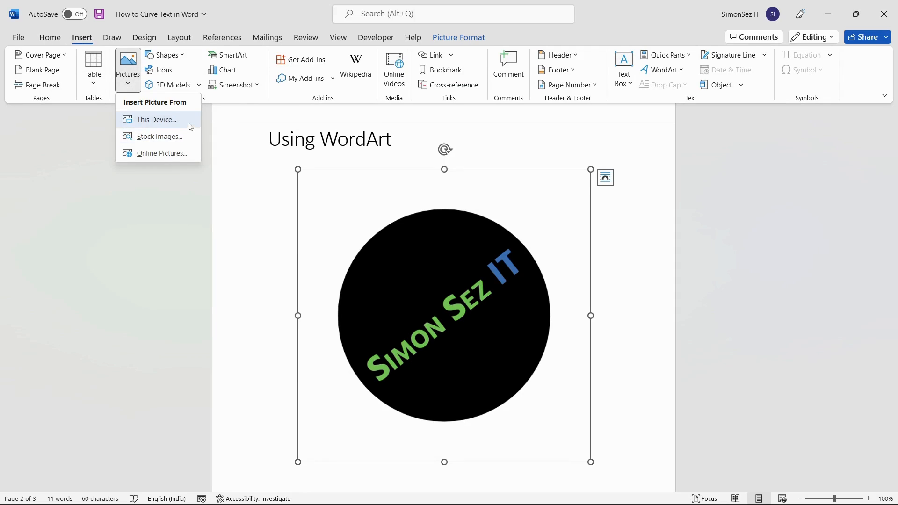
{"action": "mouse_move", "coordinate": [156, 119]}
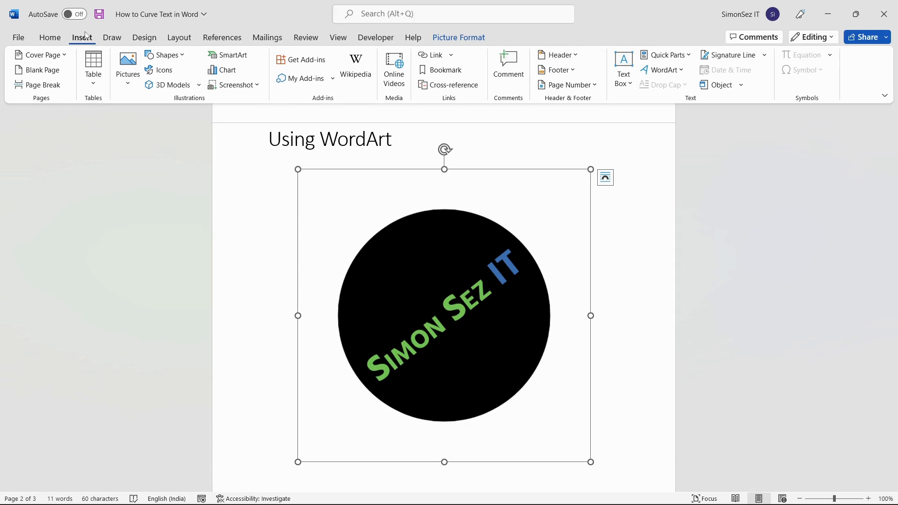
{"action": "mouse_move", "coordinate": [83, 34]}
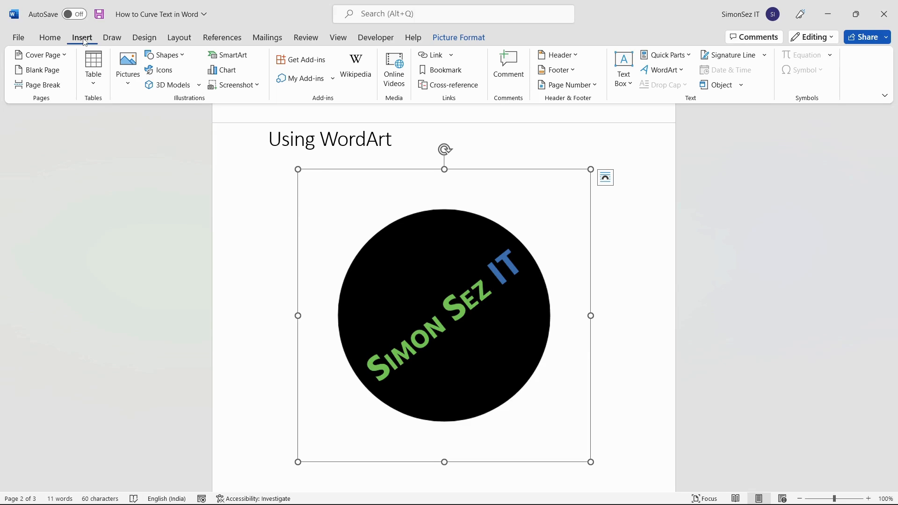
{"action": "mouse_move", "coordinate": [663, 69]}
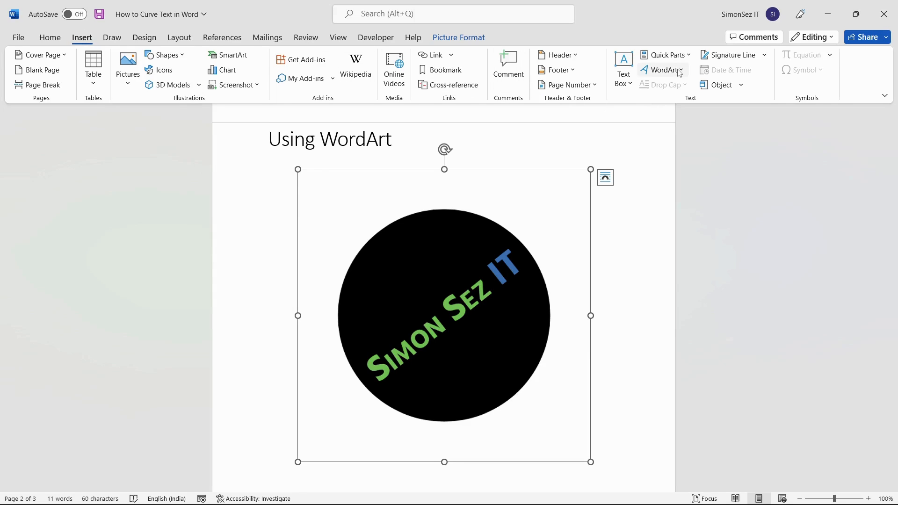
Insert plain black WordArt and replace its placeholder text with 'Simon Sez IT'
{"action": "left_click", "coordinate": [662, 69]}
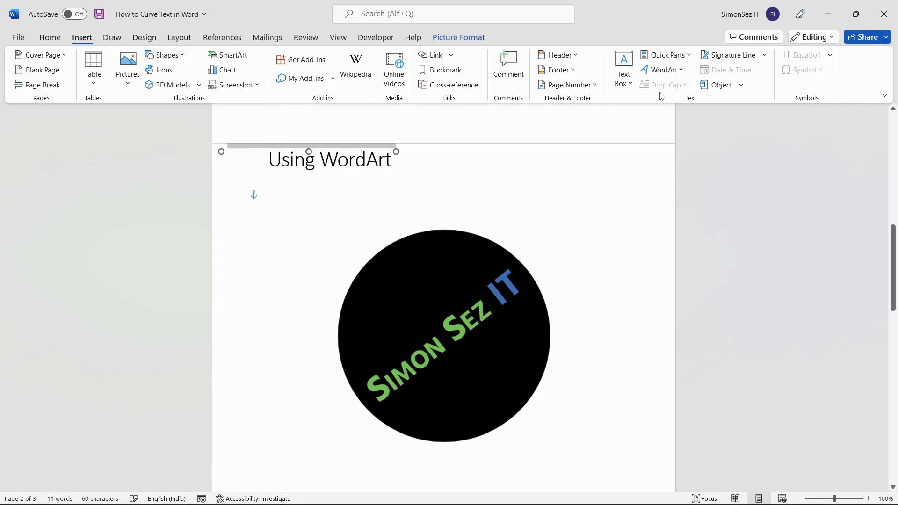
{"action": "left_click", "coordinate": [330, 159]}
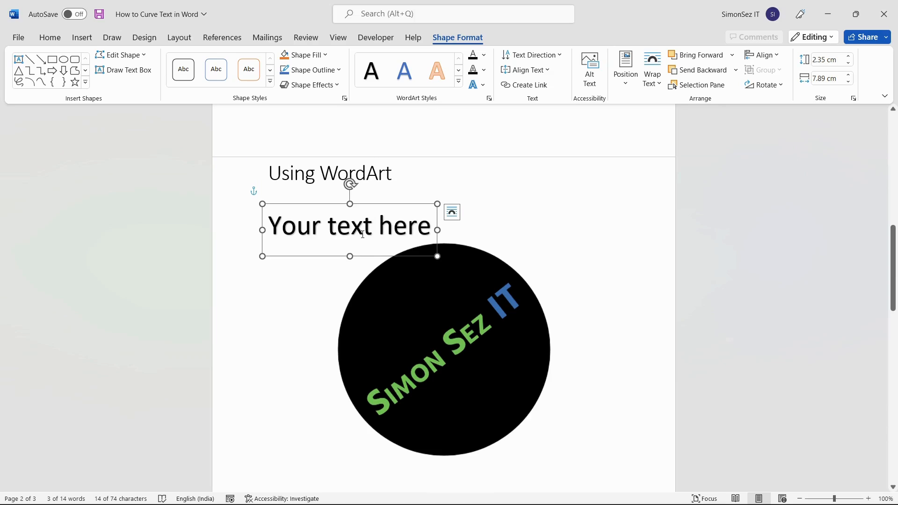
{"action": "triple_click", "coordinate": [349, 226]}
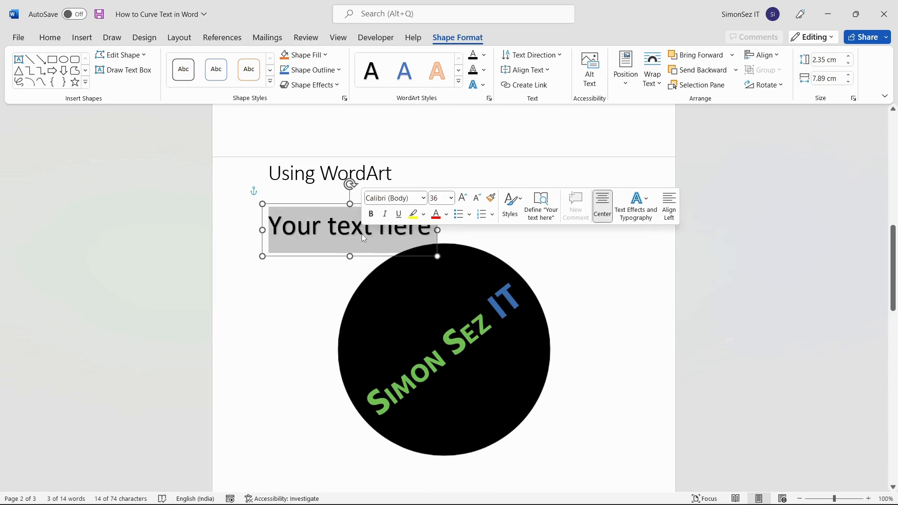
{"action": "type", "text": "Simon Sez IT"}
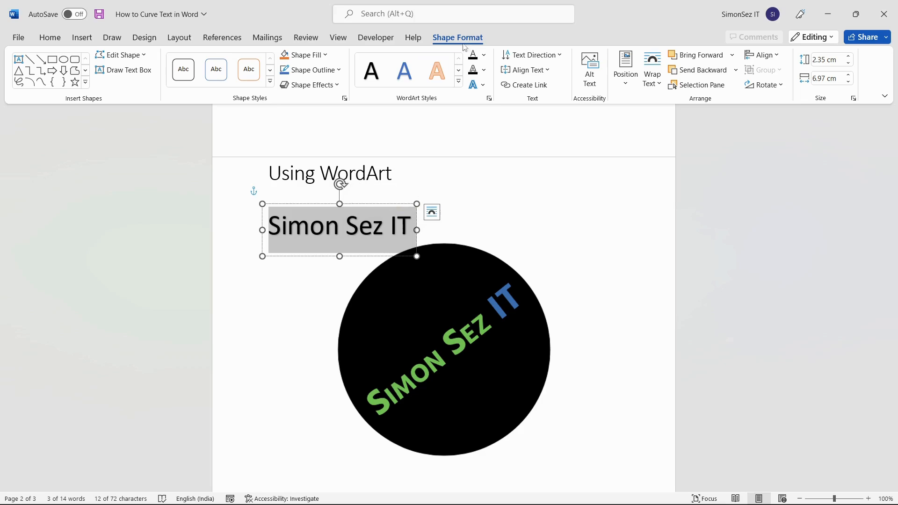
{"action": "mouse_move", "coordinate": [466, 46]}
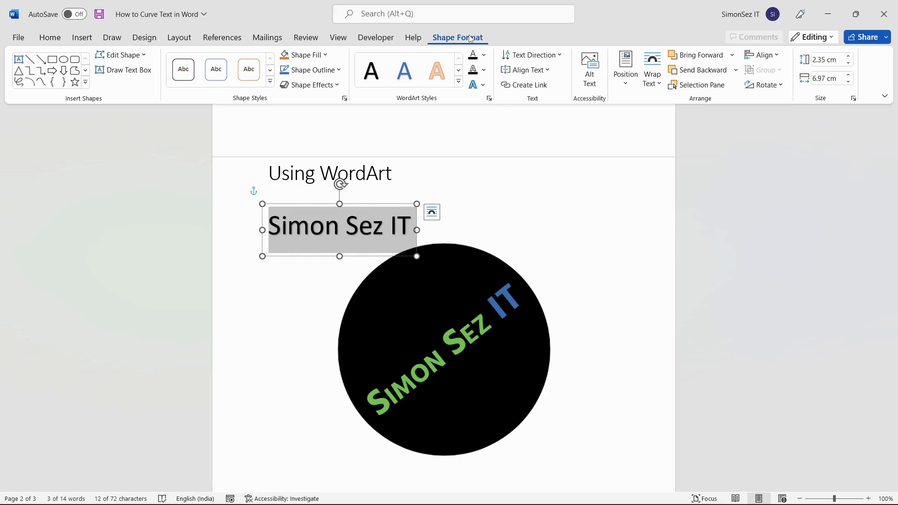
{"action": "mouse_move", "coordinate": [472, 99]}
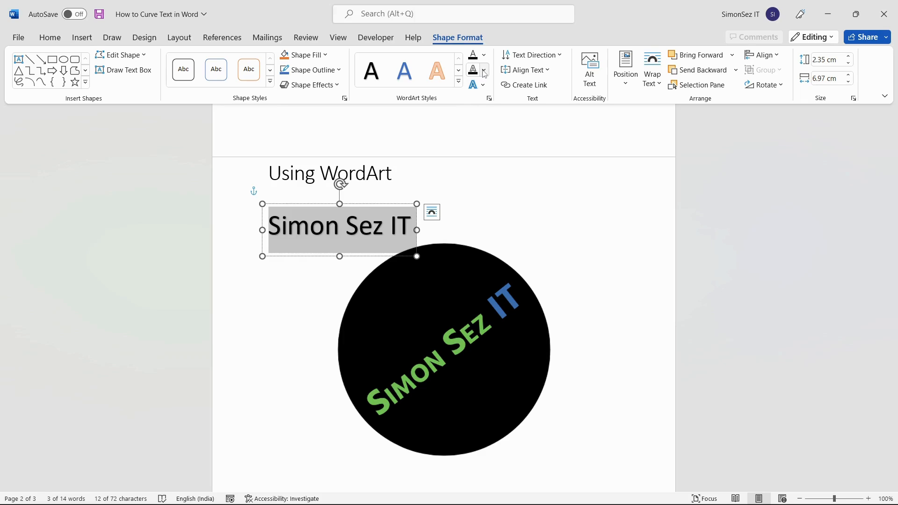
{"action": "mouse_move", "coordinate": [476, 85]}
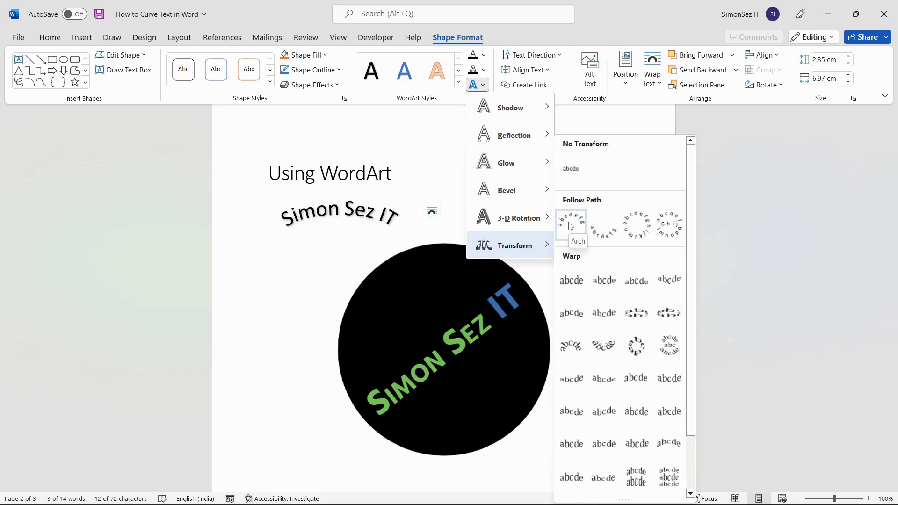
Apply the Transform Arch effect so the 'Simon Sez IT' WordArt curves above the circle
{"action": "left_click", "coordinate": [570, 223]}
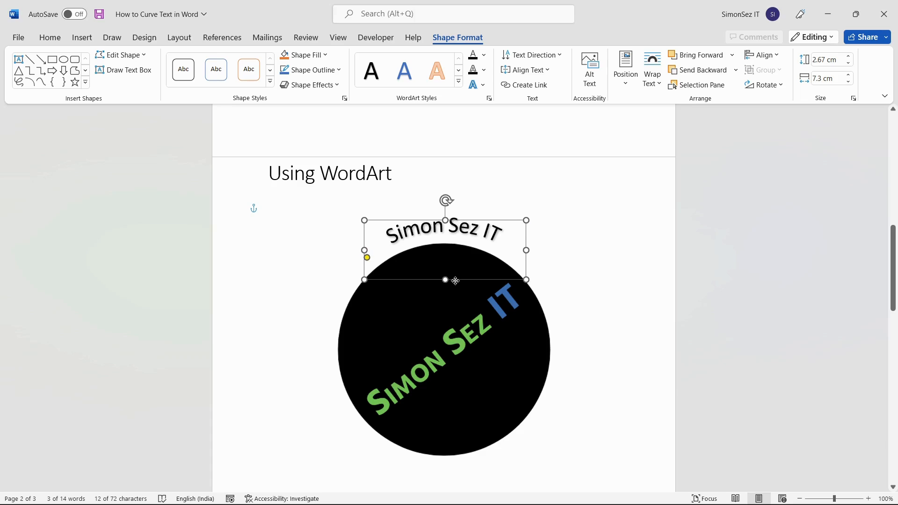
Deselect the arched WordArt to stop editing it
{"action": "left_click", "coordinate": [539, 230]}
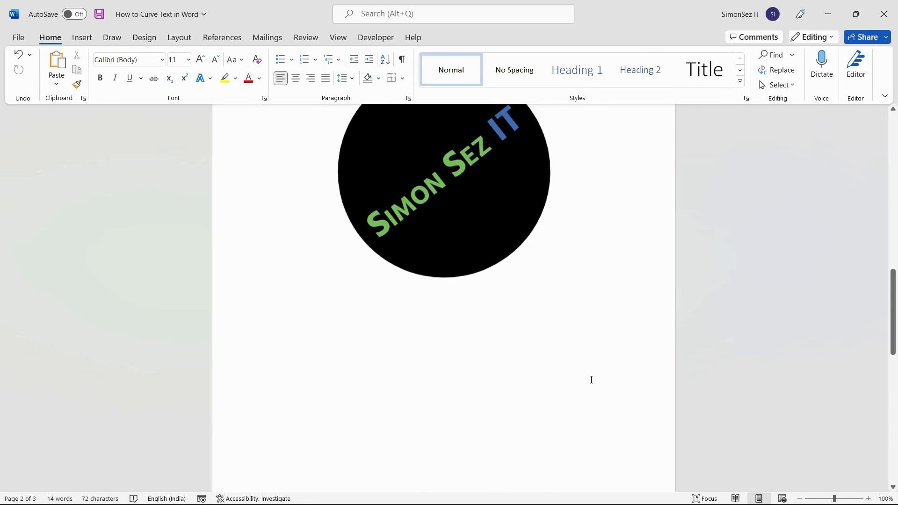
Move to the Without Using WordArt heading and start drawing a custom text box below it
{"action": "scroll", "scroll_direction": "down", "scroll_amount": 3}
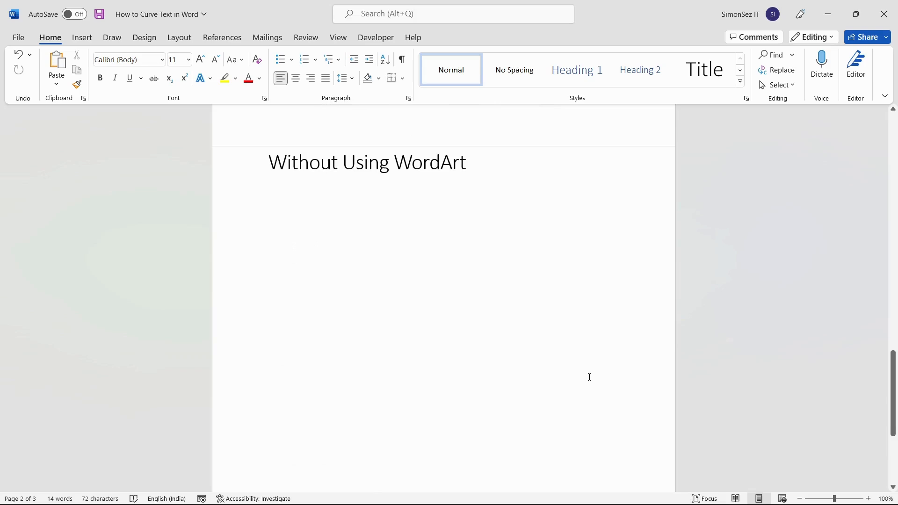
{"action": "scroll", "scroll_direction": "up", "scroll_amount": 3}
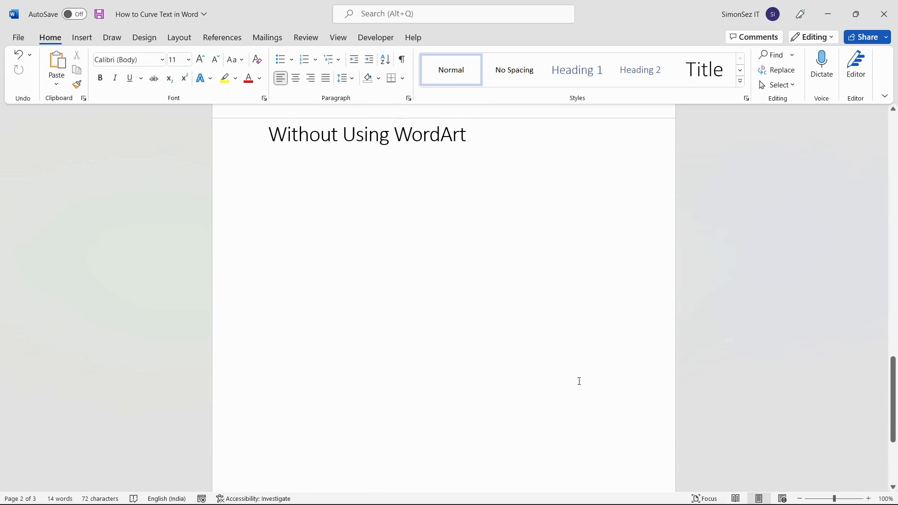
{"action": "mouse_move", "coordinate": [419, 254]}
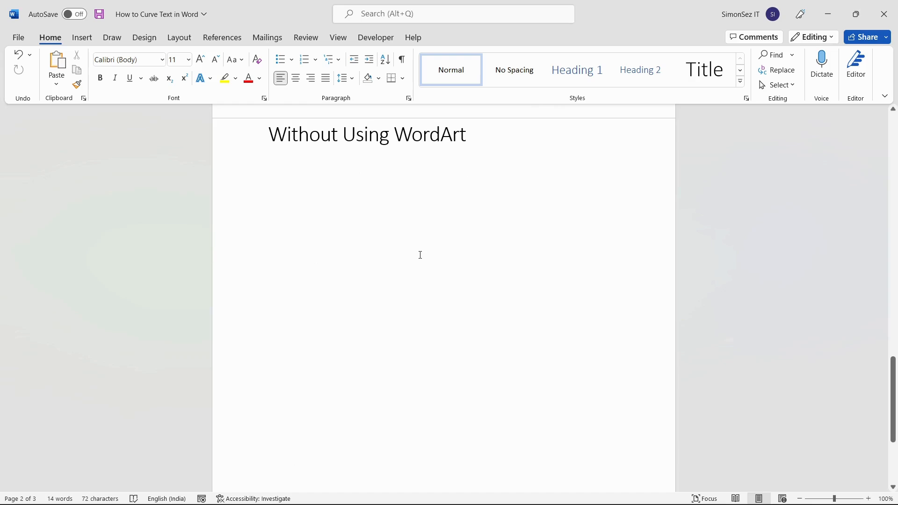
{"action": "left_click", "coordinate": [81, 37]}
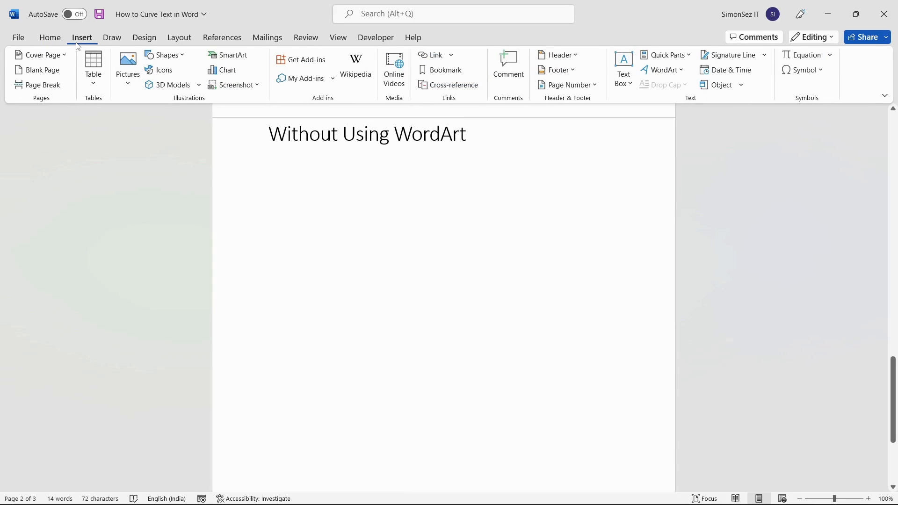
{"action": "mouse_move", "coordinate": [626, 202]}
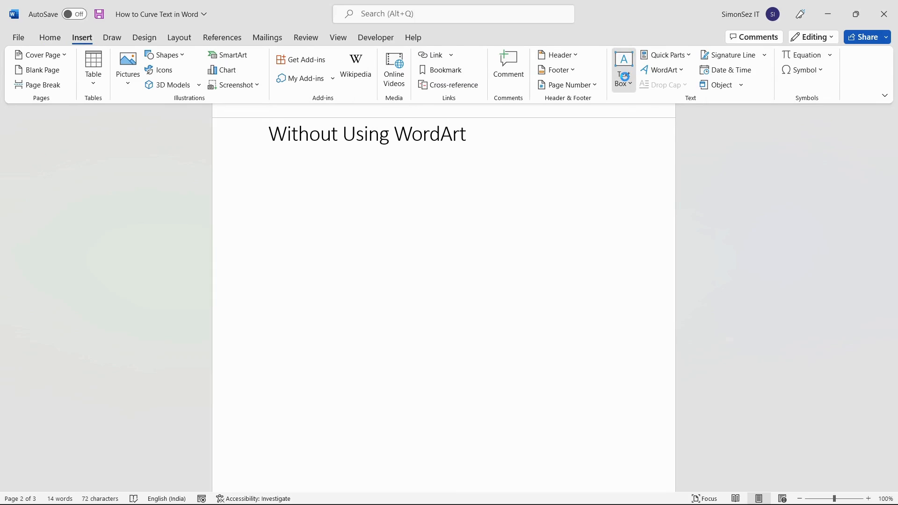
{"action": "left_click", "coordinate": [623, 64]}
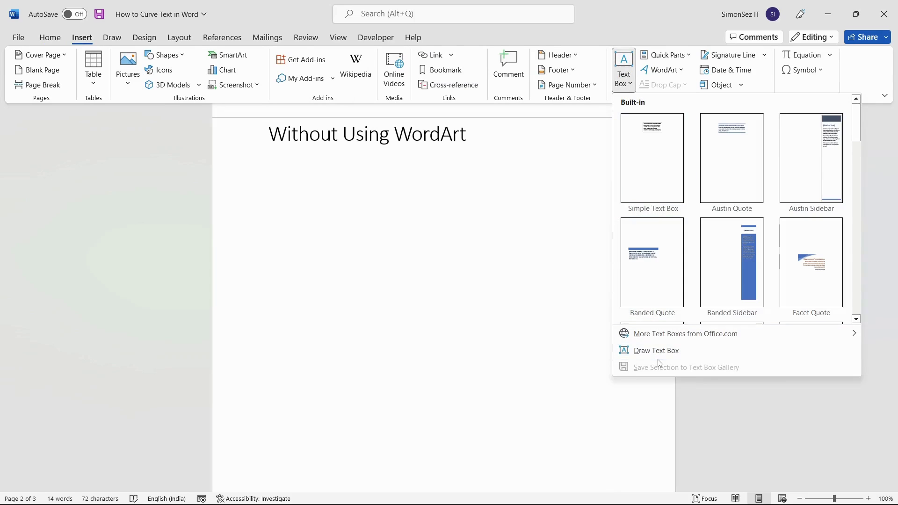
{"action": "left_click", "coordinate": [654, 349]}
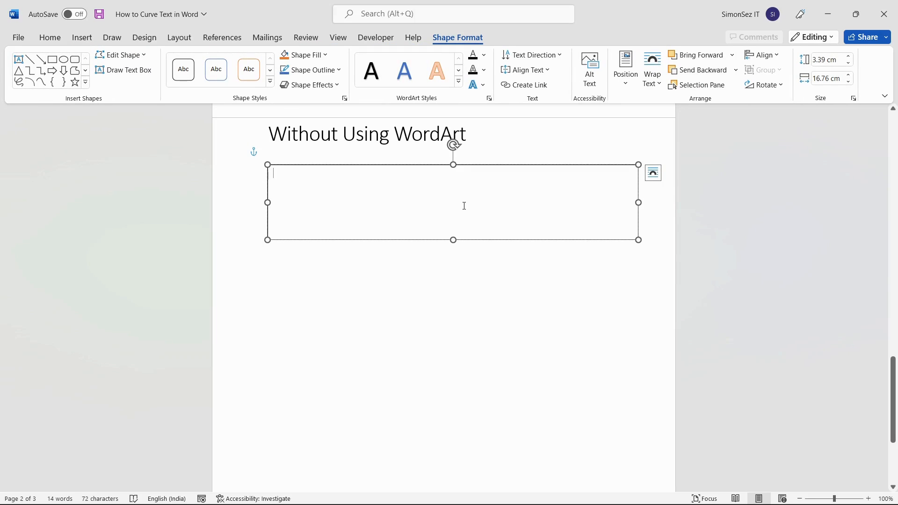
Enter 'SIMON SEZ IT' into the new text box
{"action": "type", "text": "SIMON"}
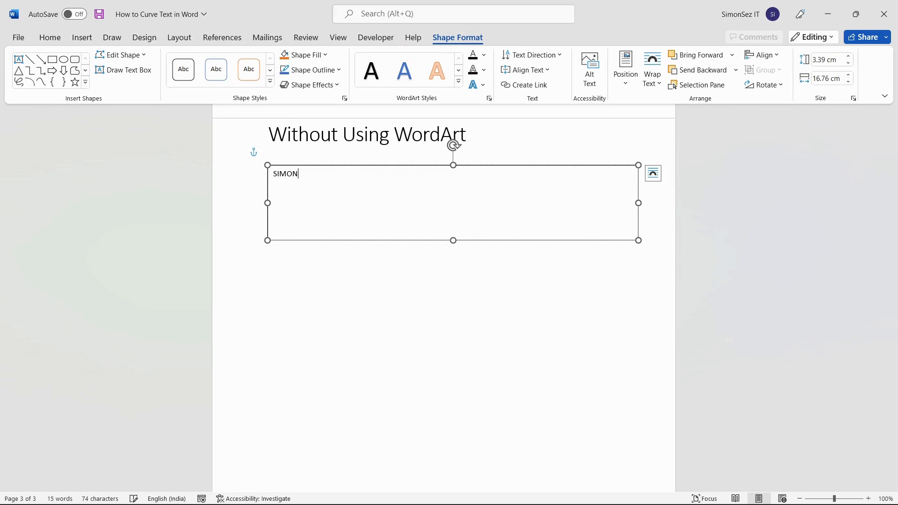
{"action": "type", "text": "SEZ IT"}
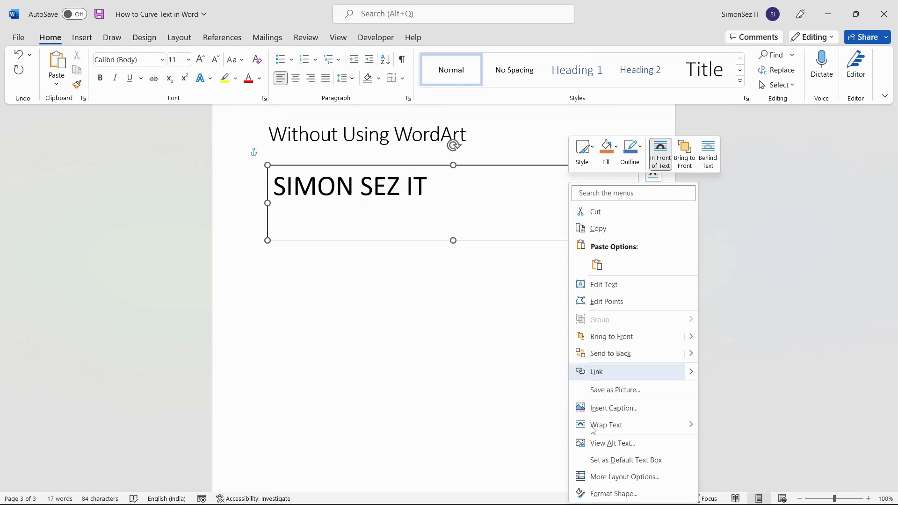
Show the Format Shape pane for the text box, expanding Fill and switching to the text's own options
{"action": "left_click", "coordinate": [614, 493]}
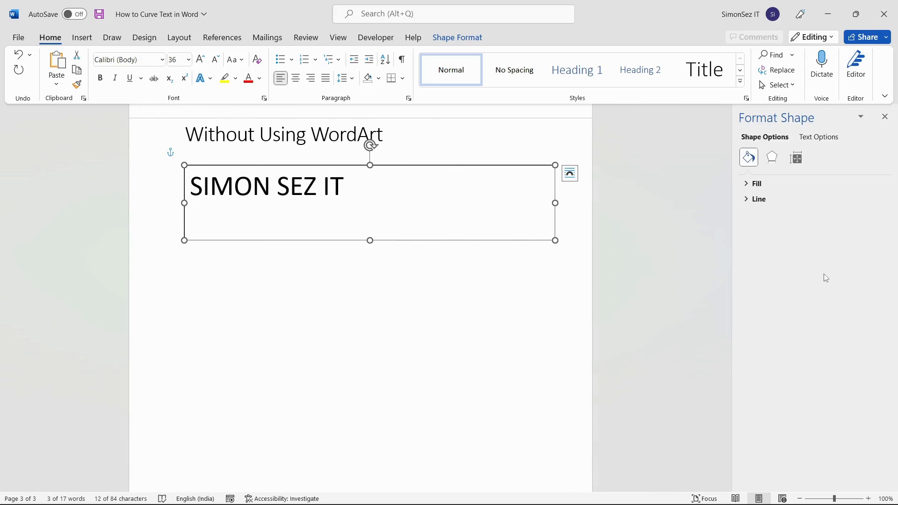
{"action": "mouse_move", "coordinate": [819, 268]}
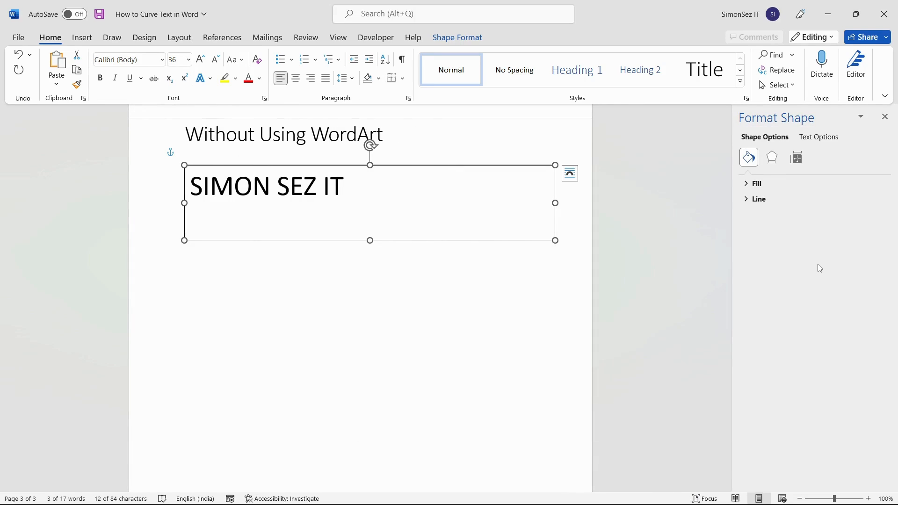
{"action": "mouse_move", "coordinate": [764, 140]}
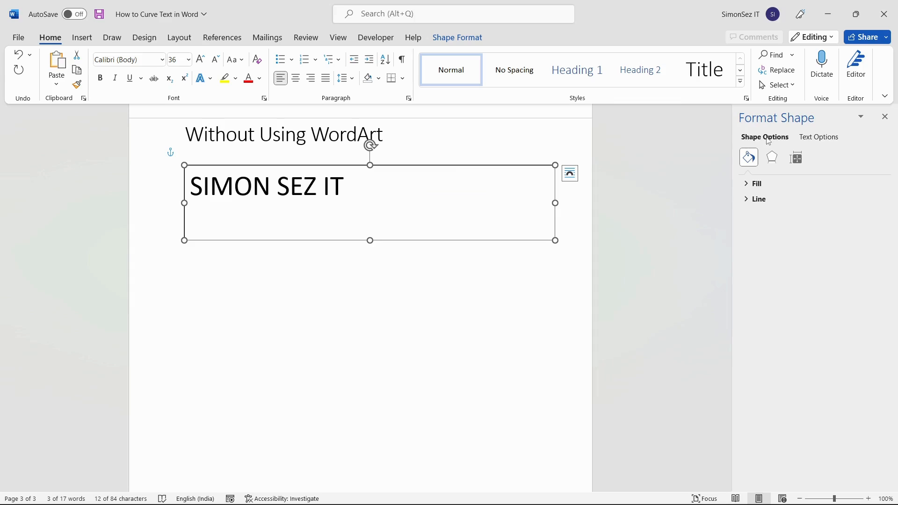
{"action": "mouse_move", "coordinate": [750, 177]}
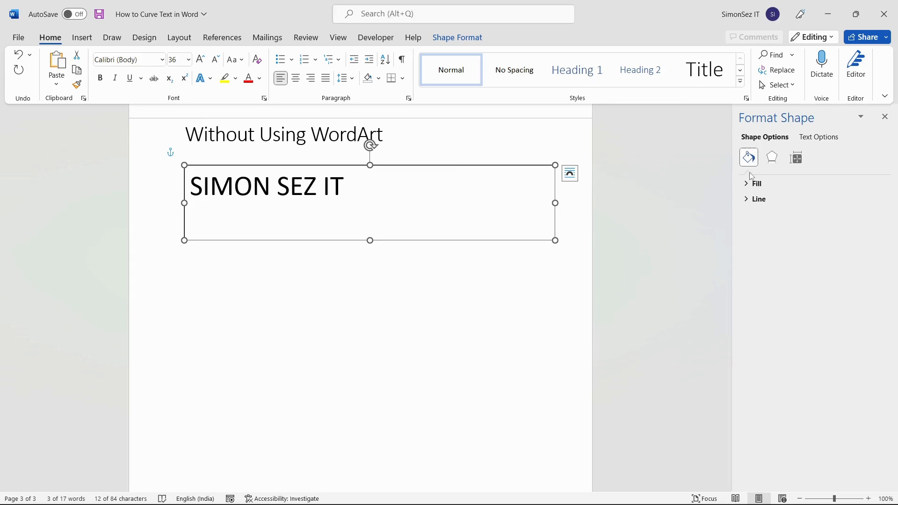
{"action": "left_click", "coordinate": [757, 184]}
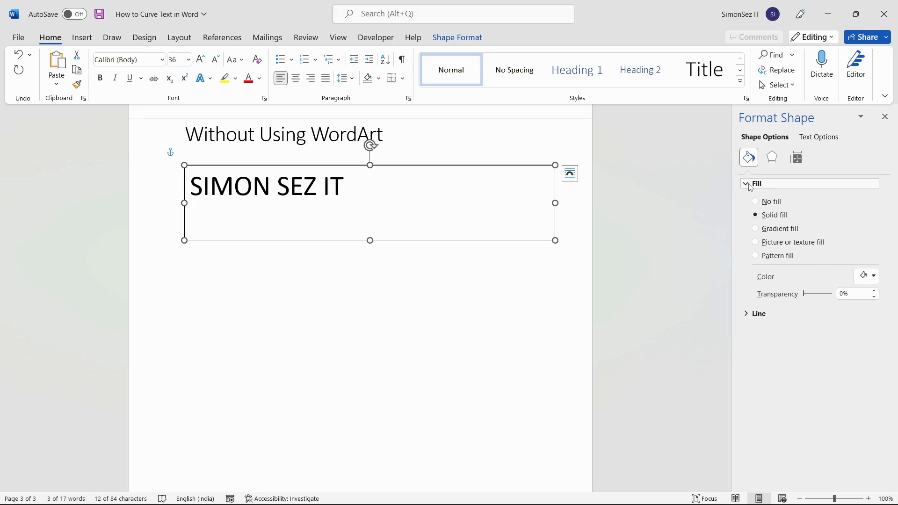
{"action": "left_click", "coordinate": [756, 201]}
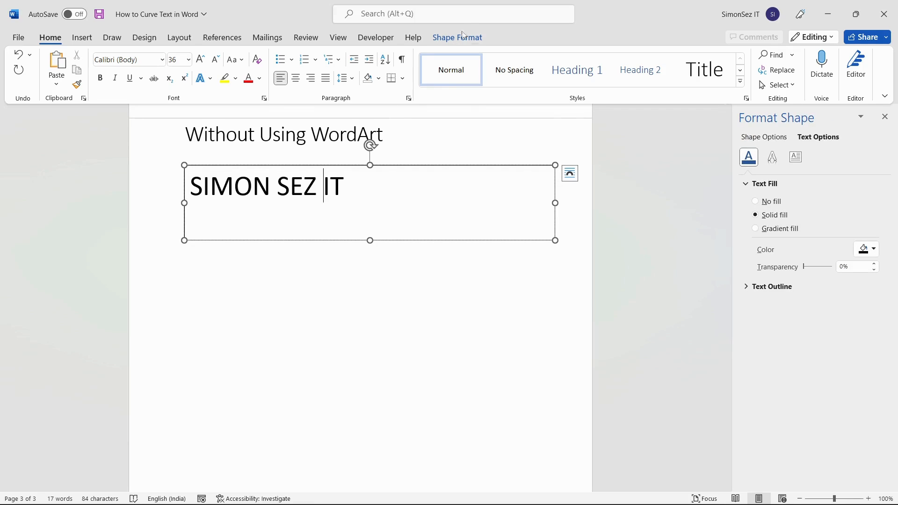
Bend 'SIMON SEZ IT' with the Transform Arch text effect and close the Format Shape pane
{"action": "left_click", "coordinate": [458, 37]}
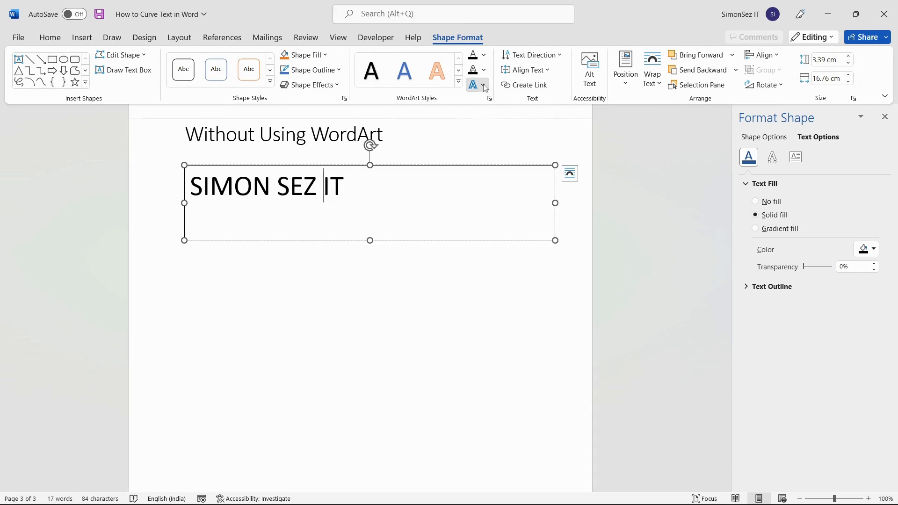
{"action": "left_click", "coordinate": [475, 85]}
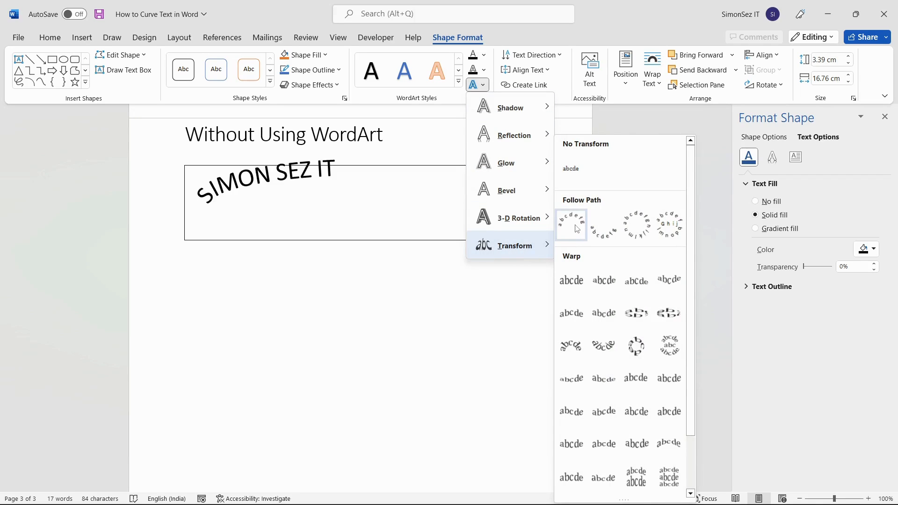
{"action": "left_click", "coordinate": [570, 223]}
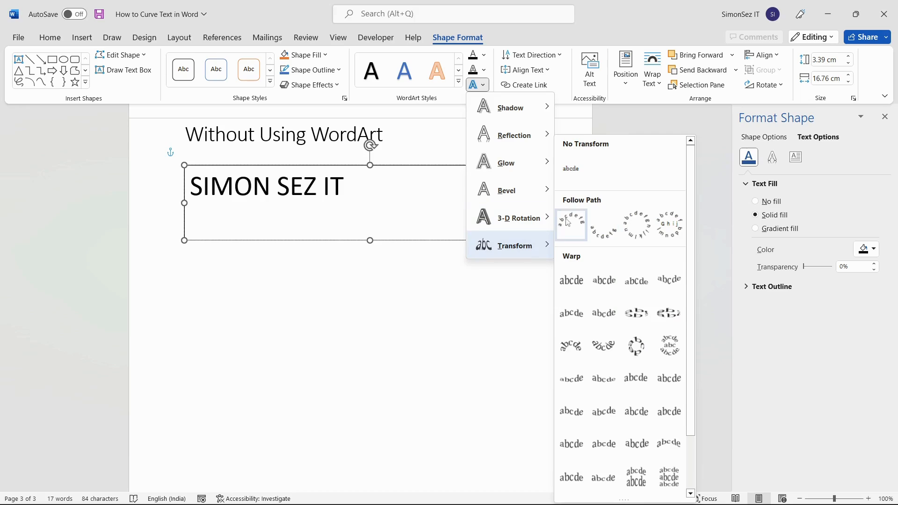
{"action": "left_click", "coordinate": [570, 225]}
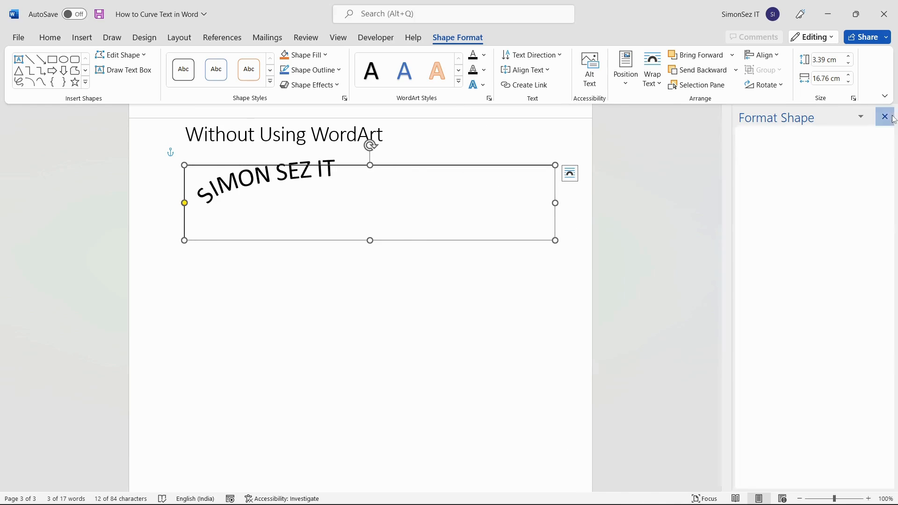
{"action": "left_click", "coordinate": [884, 117]}
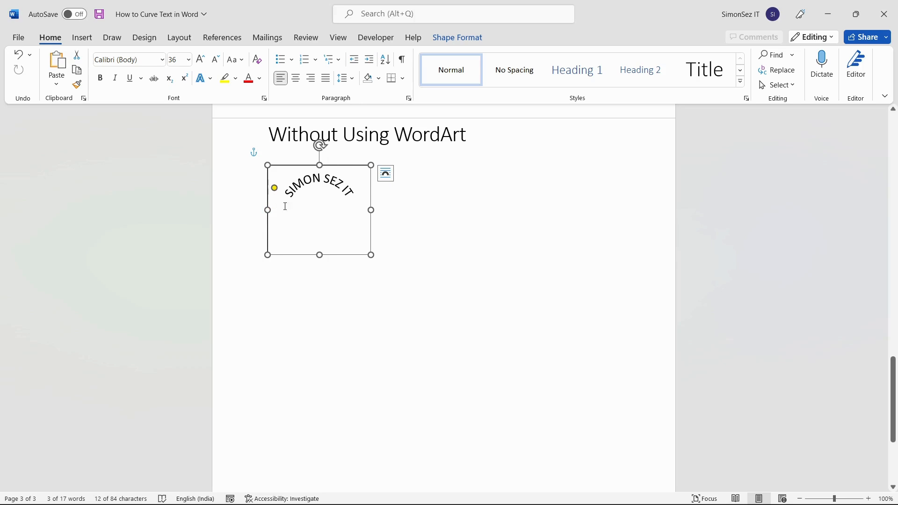
Set the text effect to No Transform so 'SIMON SEZ IT' sits straight again
{"action": "left_click", "coordinate": [457, 37]}
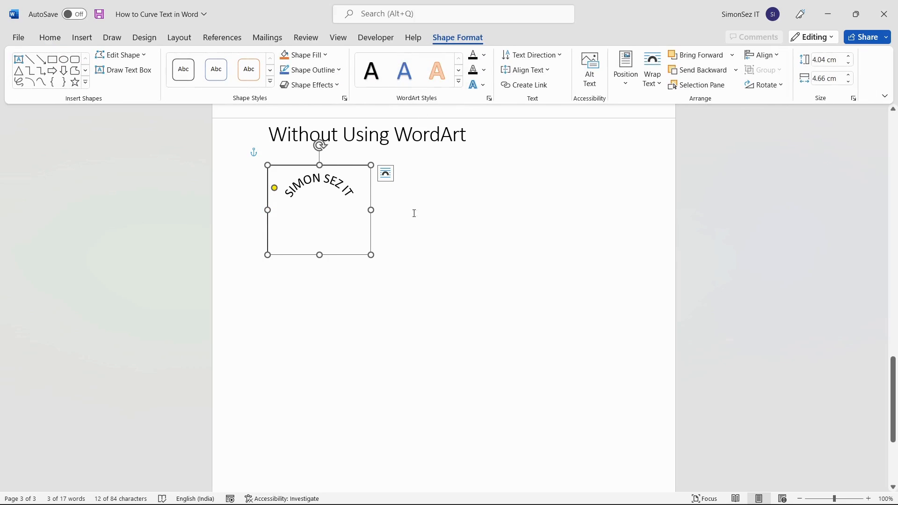
{"action": "mouse_move", "coordinate": [433, 105]}
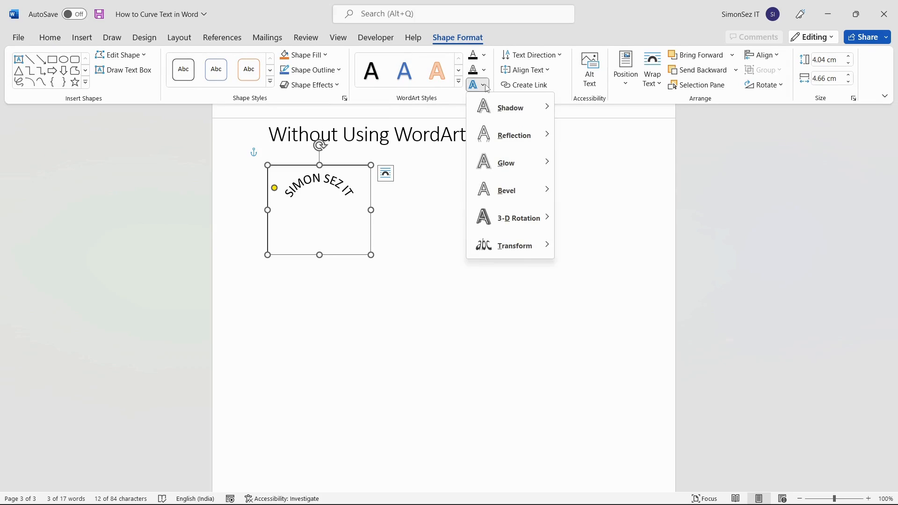
{"action": "left_click", "coordinate": [514, 245]}
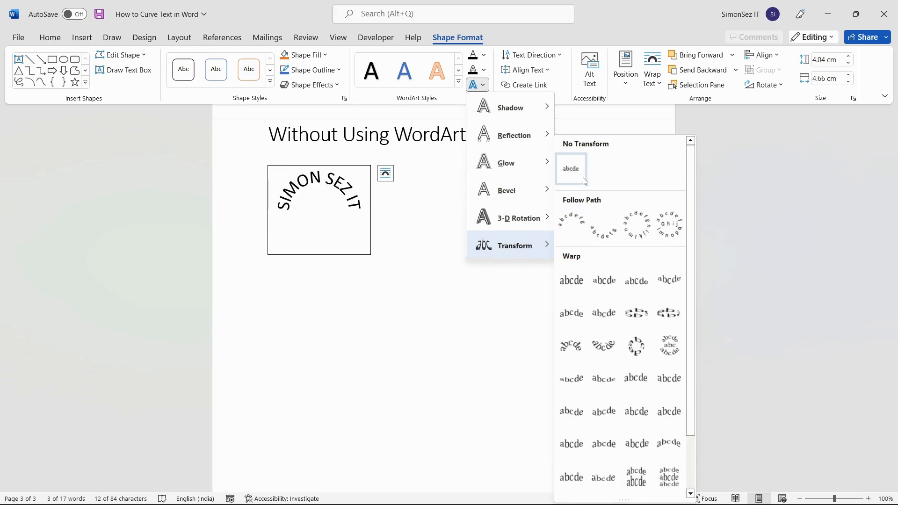
{"action": "left_click", "coordinate": [570, 168]}
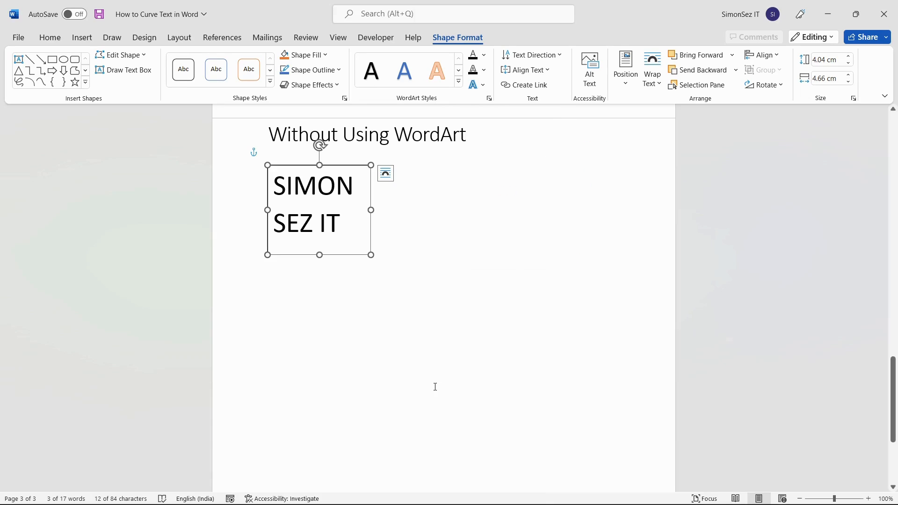